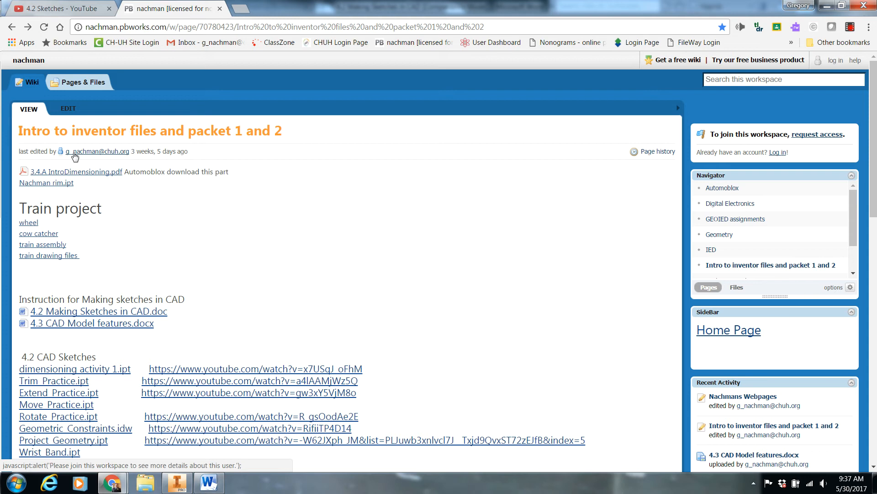
pyautogui.moveTo(31, 301)
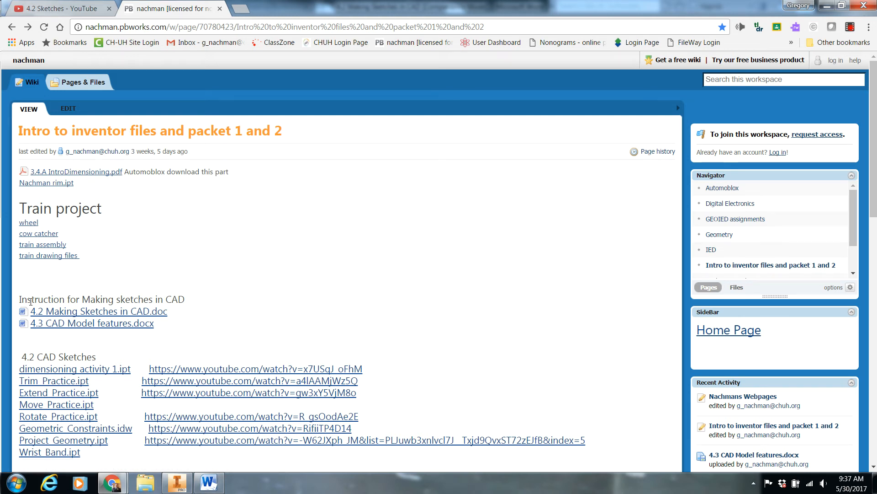
# Open the Move_Practice.ipt file page from the 4.2 CAD Sketches links
pyautogui.click(56, 404)
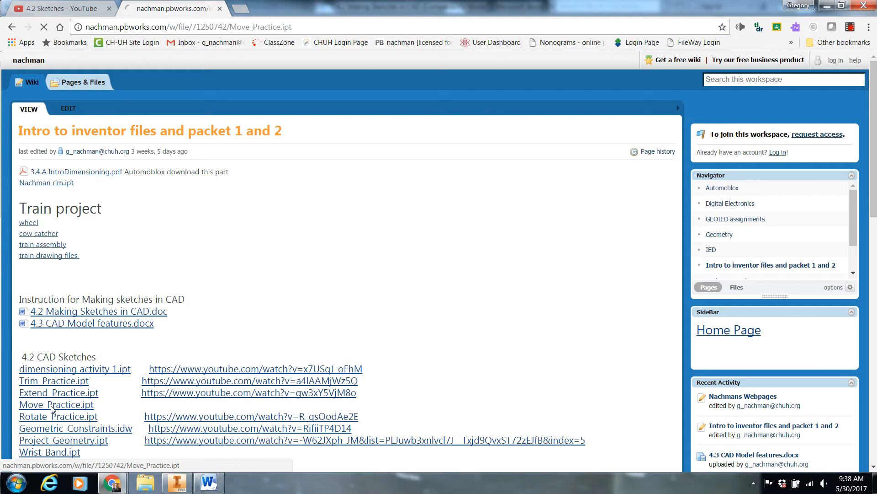
pyautogui.click(56, 404)
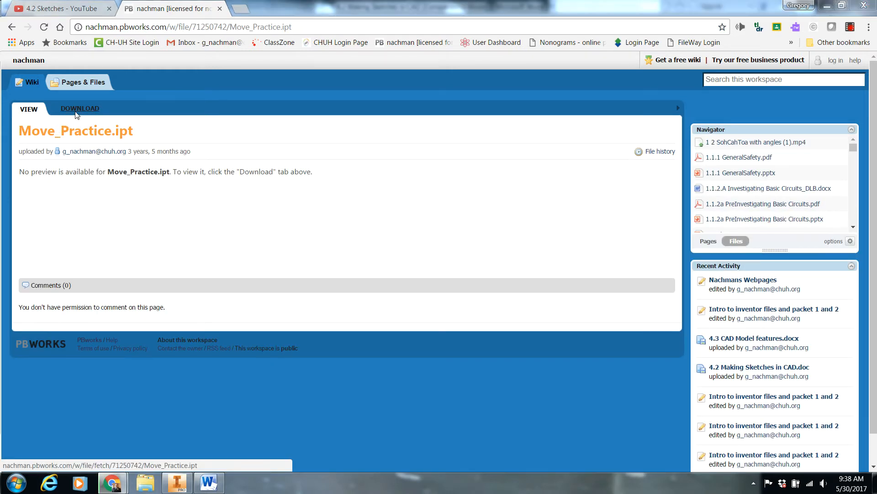
# Download Move_Practice.ipt to Downloads and open it in Inventor
pyautogui.click(80, 109)
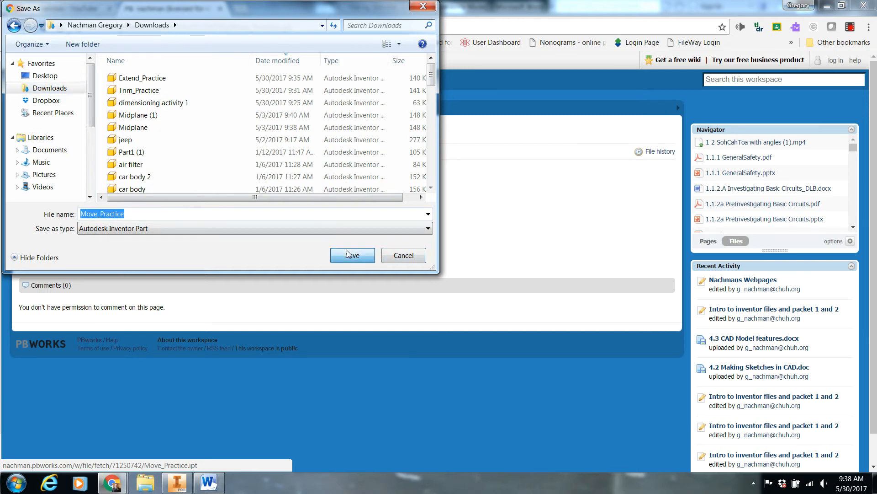
pyautogui.click(351, 255)
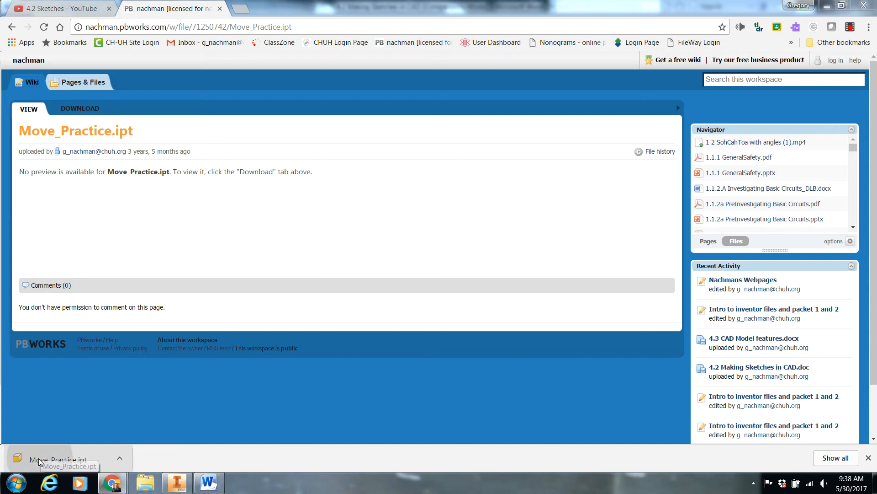
pyautogui.click(55, 458)
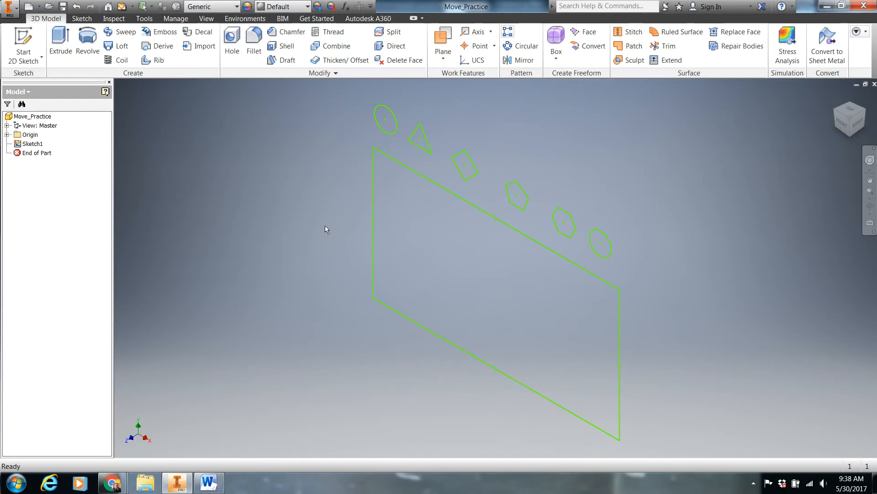
# Edit Sketch1 and start the Move tool from the Modify panel
pyautogui.click(30, 134)
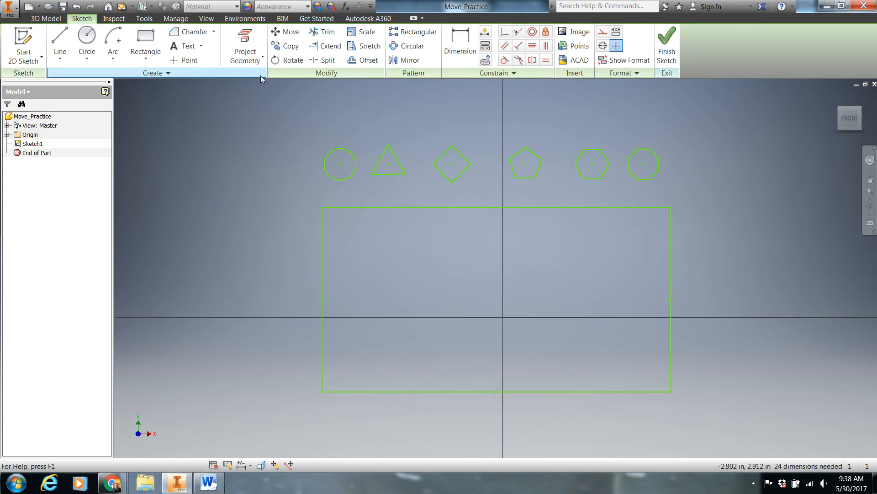
pyautogui.click(286, 31)
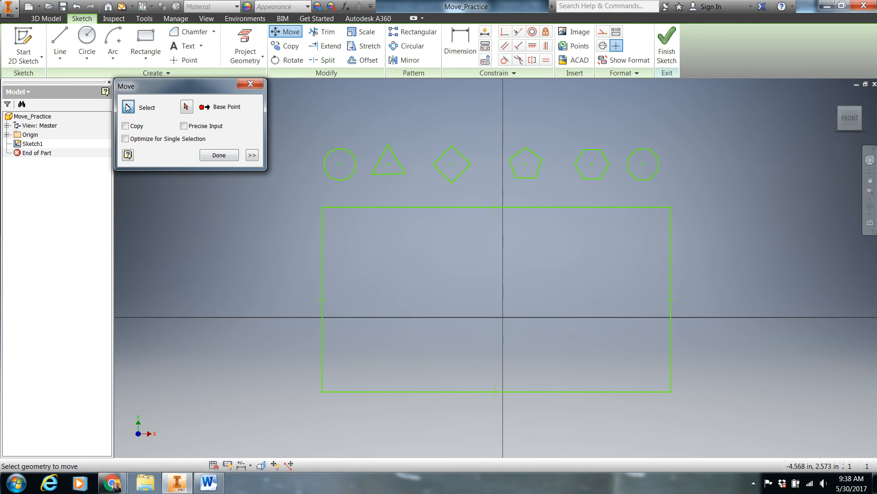
# Move the circle by its centre onto the rectangle's top-left corner
pyautogui.click(340, 165)
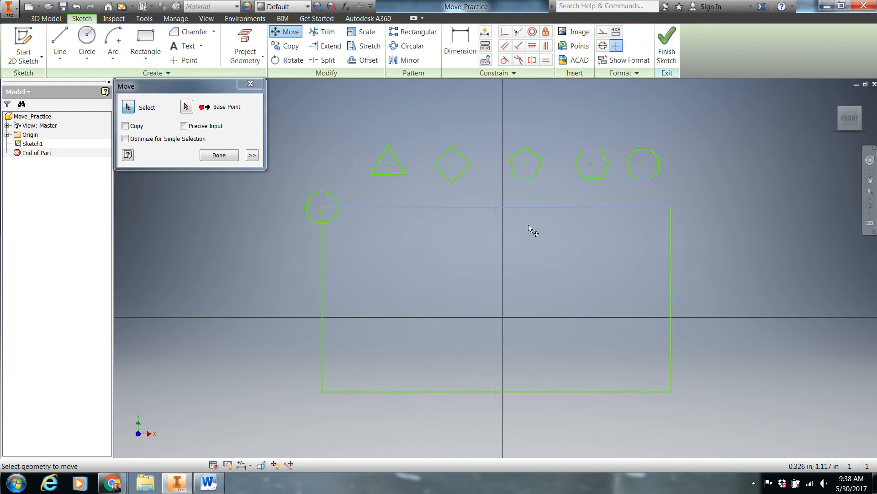
pyautogui.moveTo(510, 221)
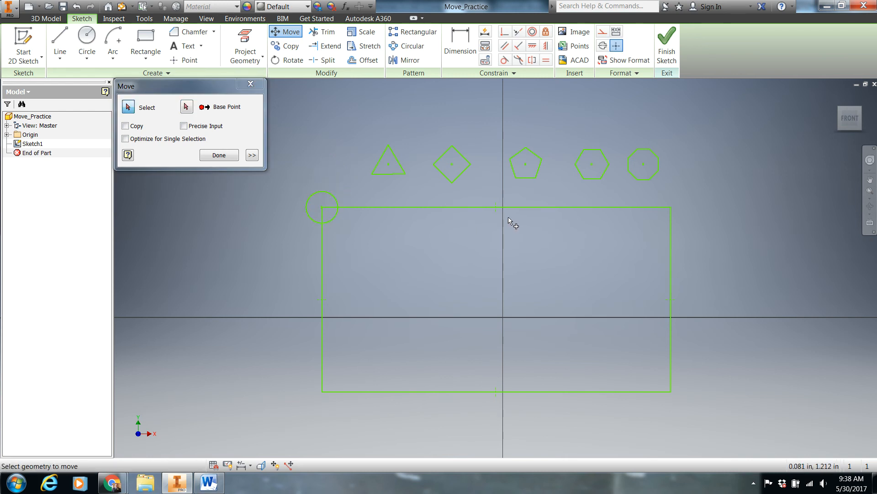
pyautogui.moveTo(495, 213)
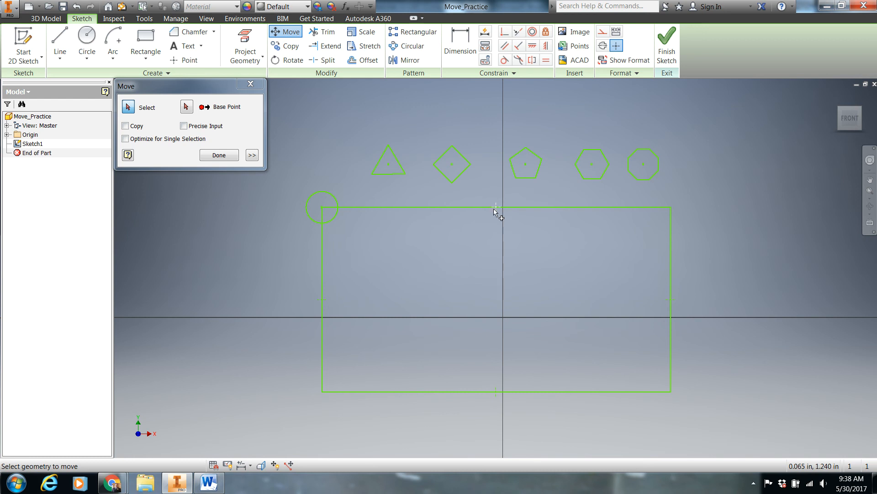
pyautogui.moveTo(530, 451)
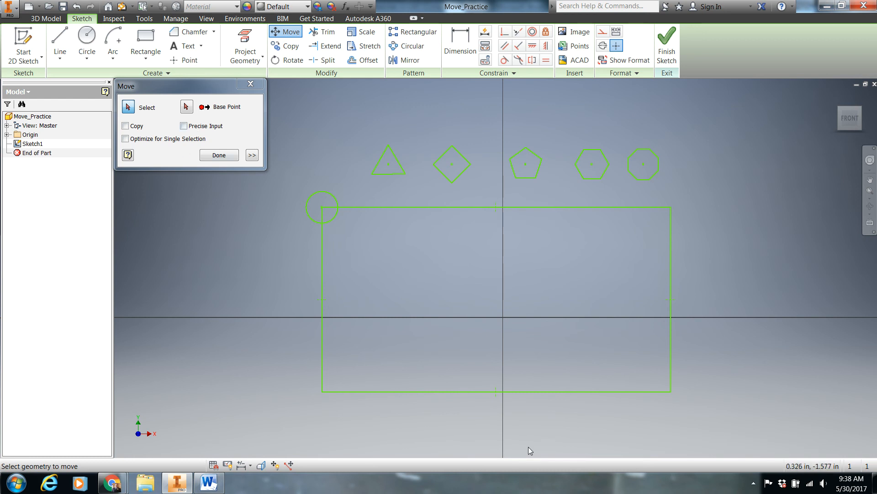